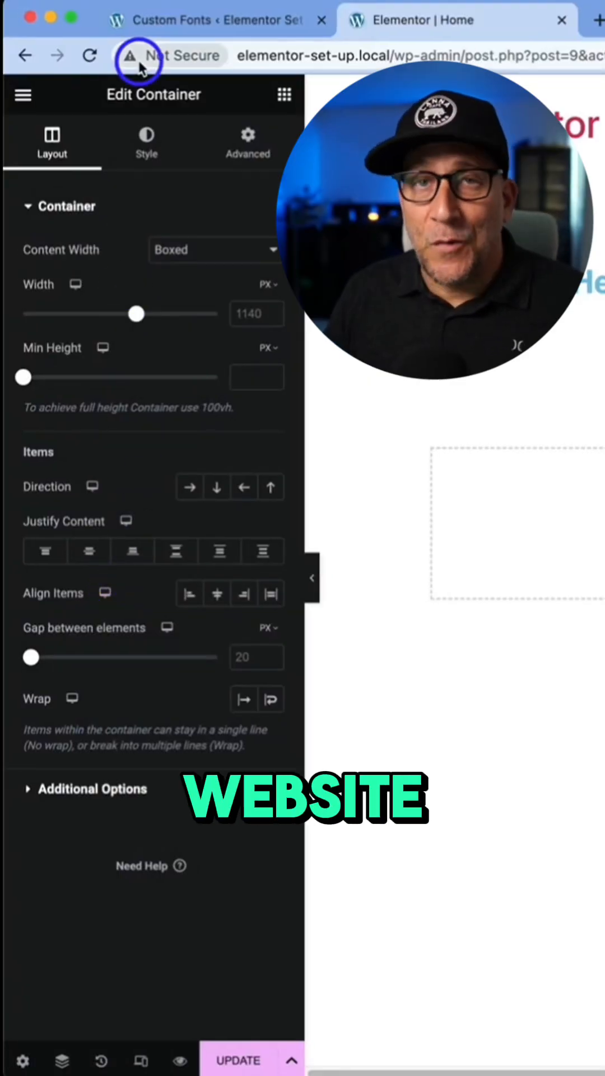
Leave the Elementor editor for the WordPress admin Custom Fonts page.
click(172, 19)
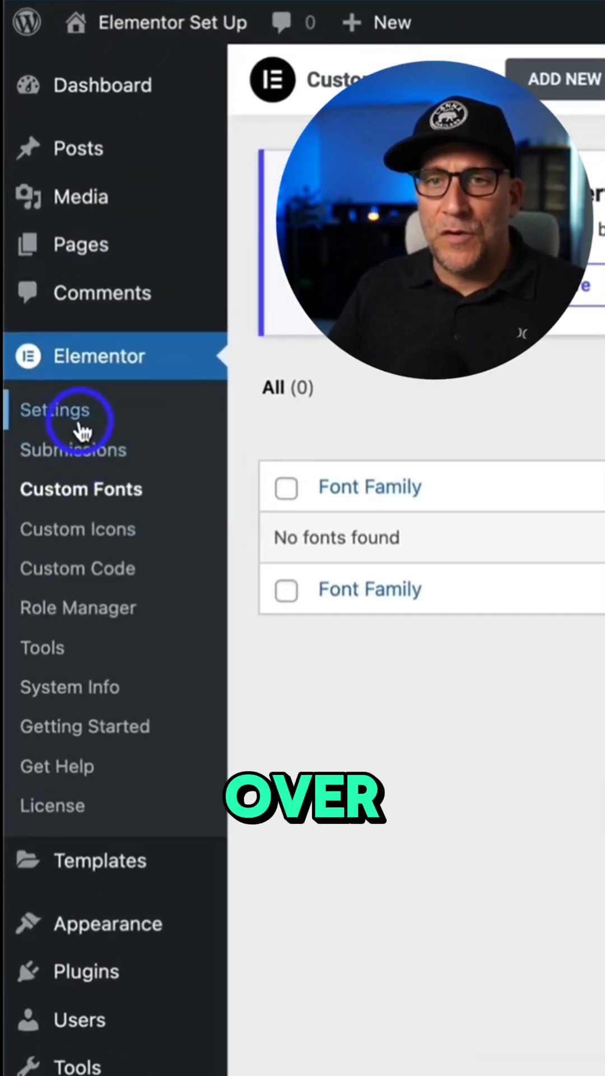
In Elementor Settings General, enable Disable Default Colors and Disable Default Fonts.
click(54, 409)
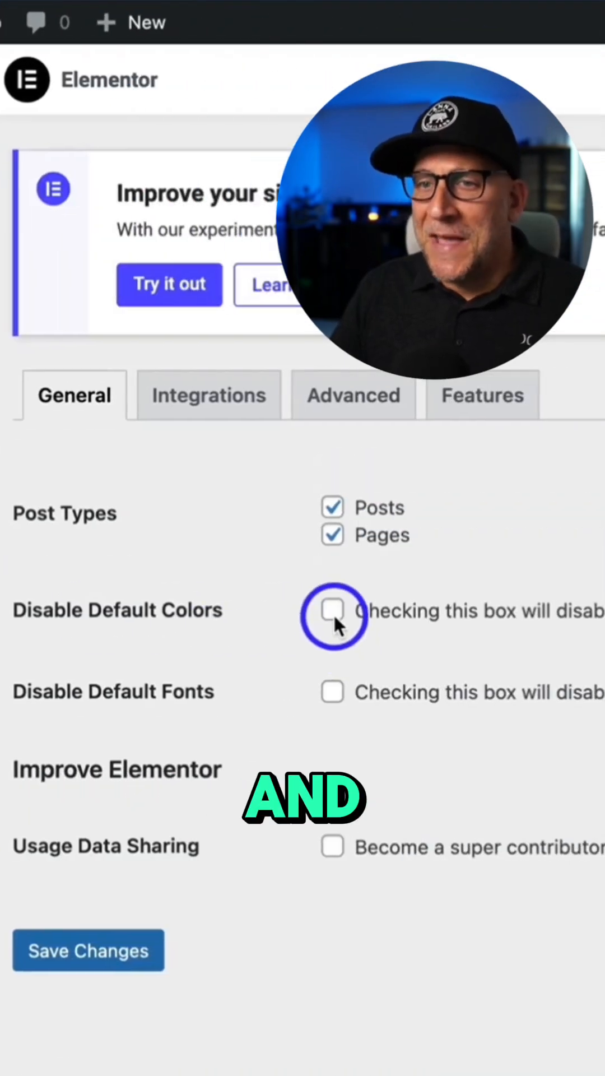
click(332, 609)
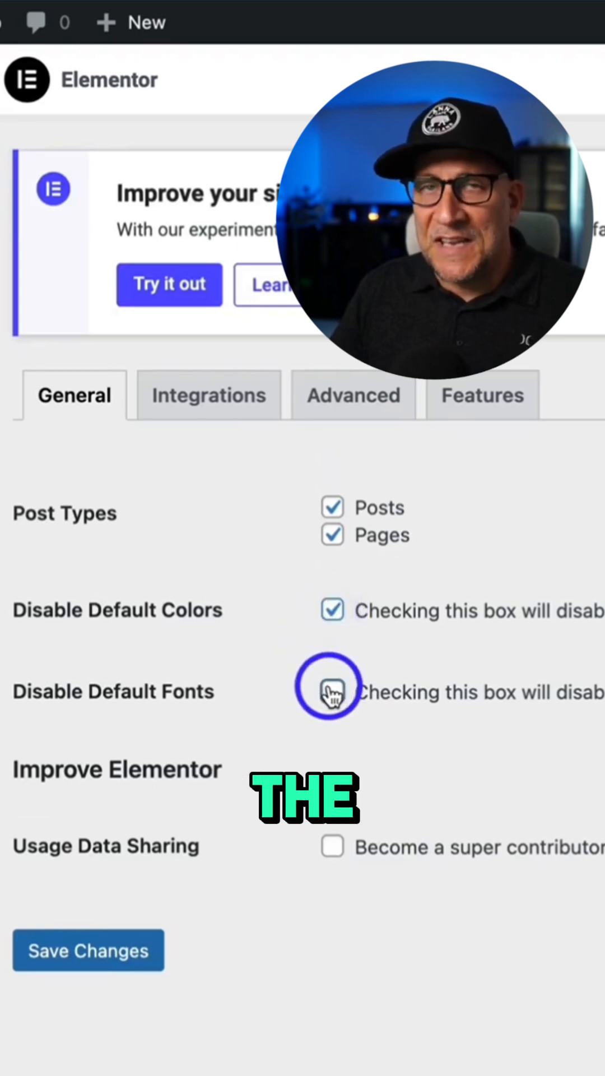
click(331, 692)
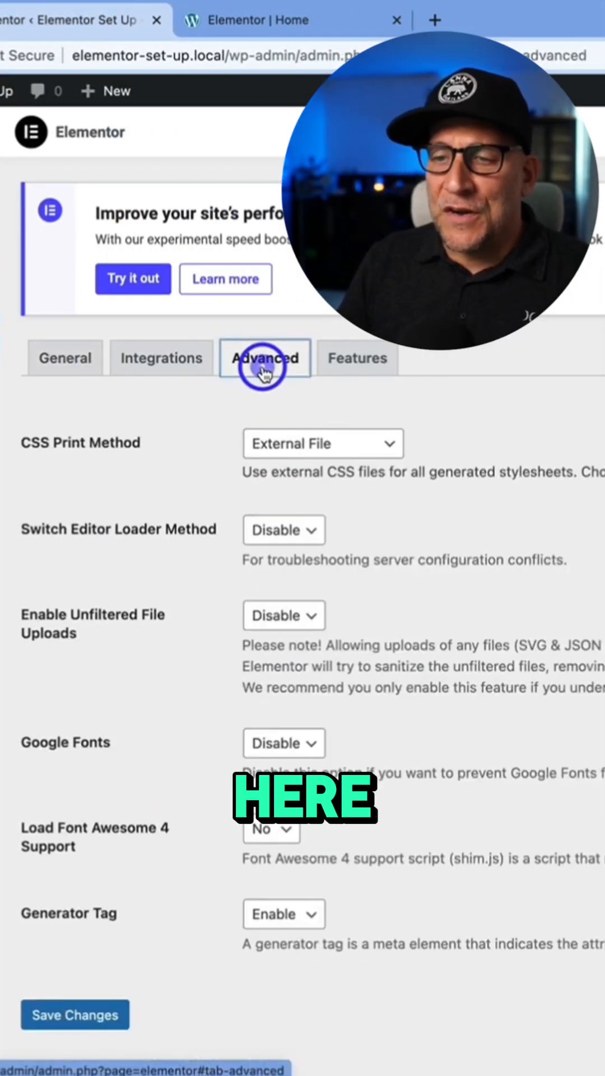
Set the Advanced Generator Tag option to Disable.
scroll(down, 3)
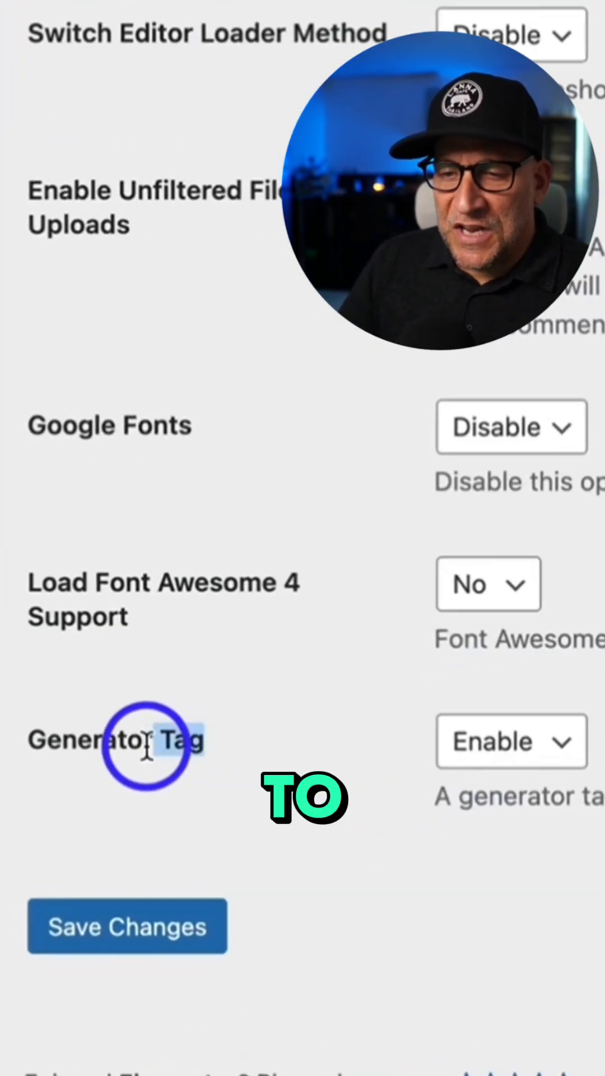
click(511, 741)
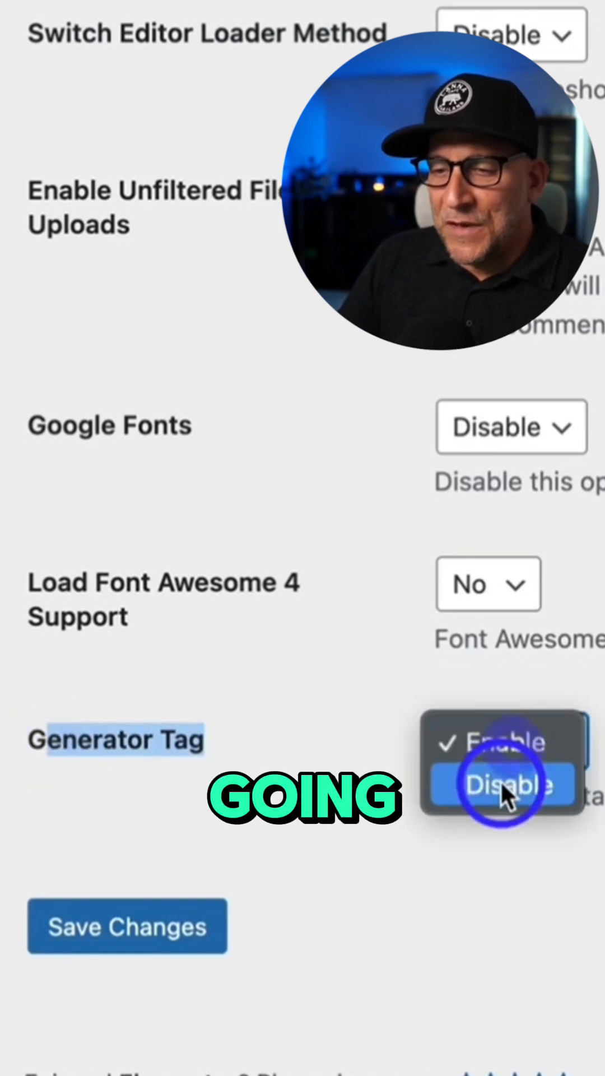
click(508, 785)
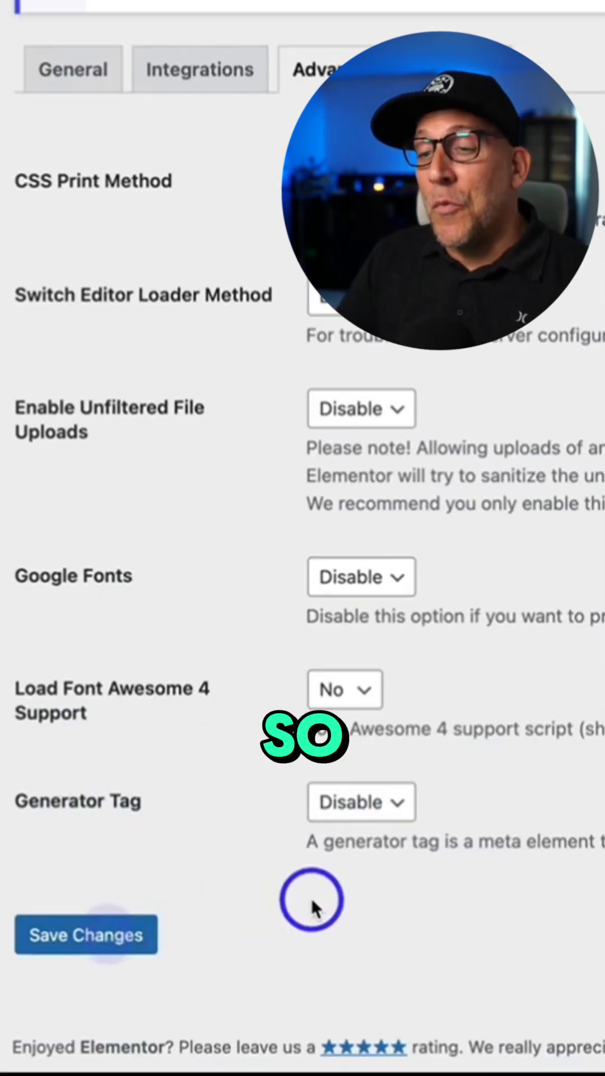